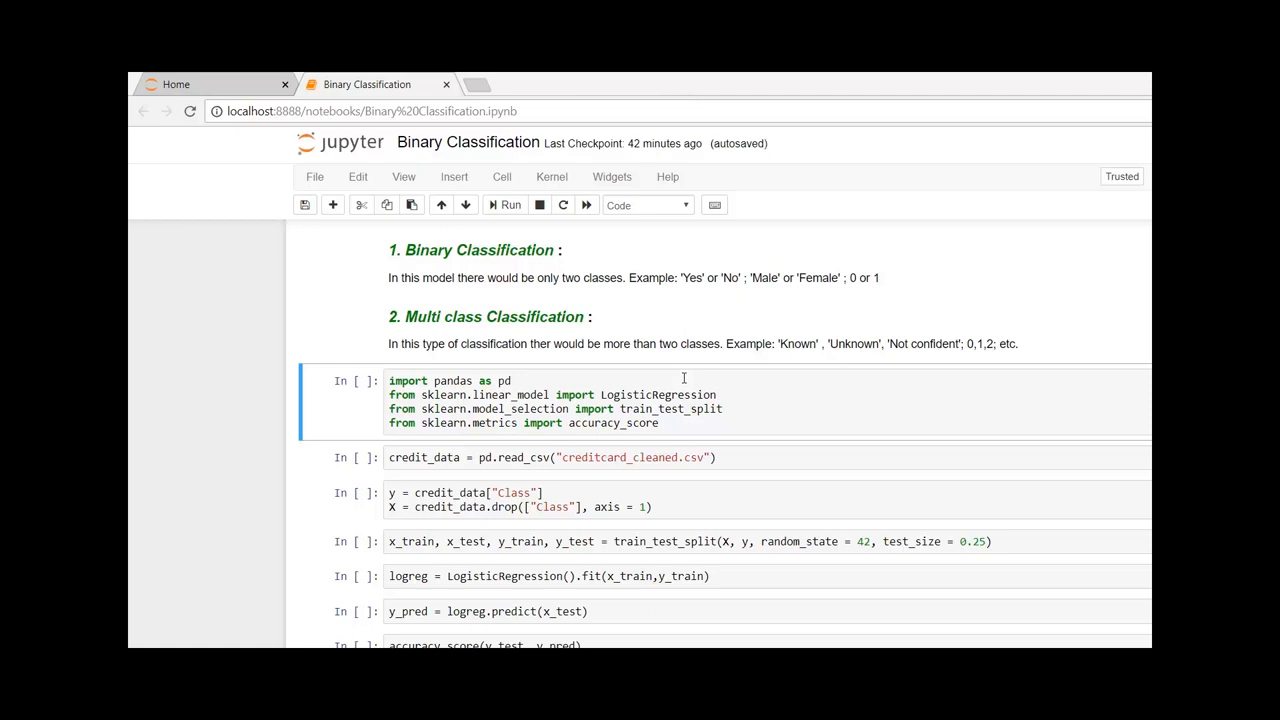
pyautogui.moveTo(332, 318)
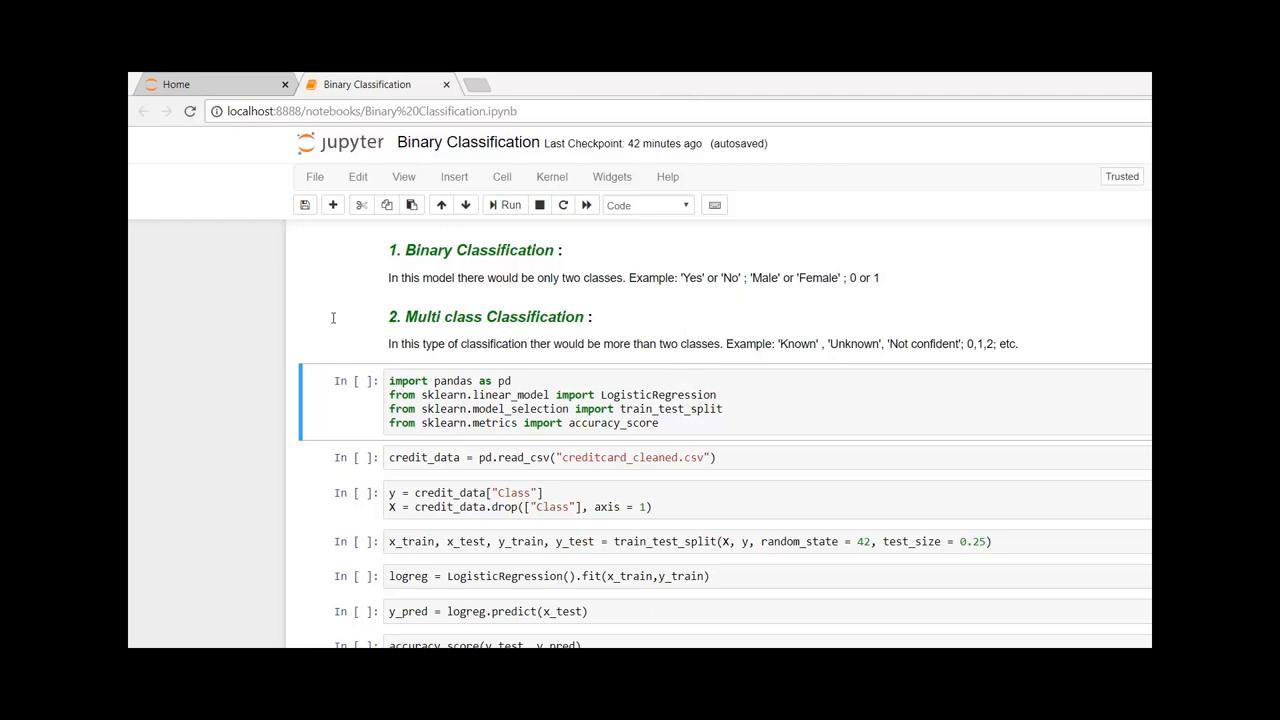
# Run the pandas/scikit-learn imports and load the credit card CSV into credit_data
pyautogui.click(510, 204)
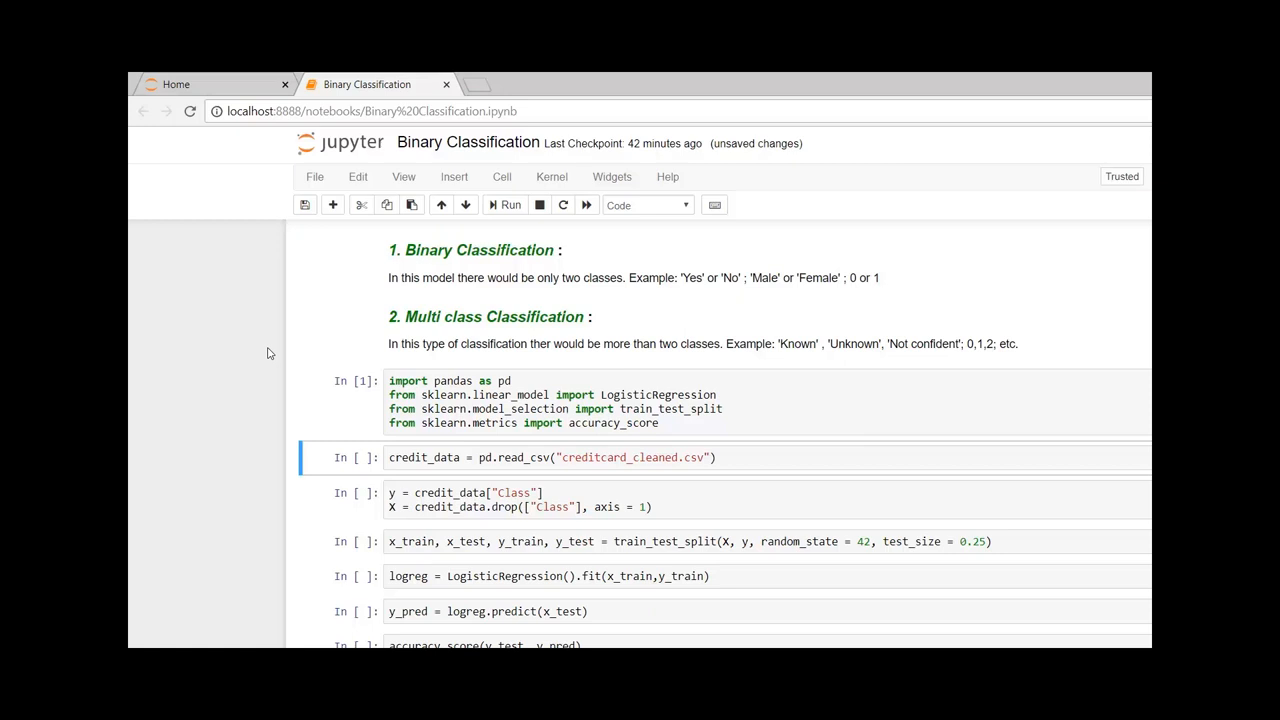
pyautogui.click(510, 204)
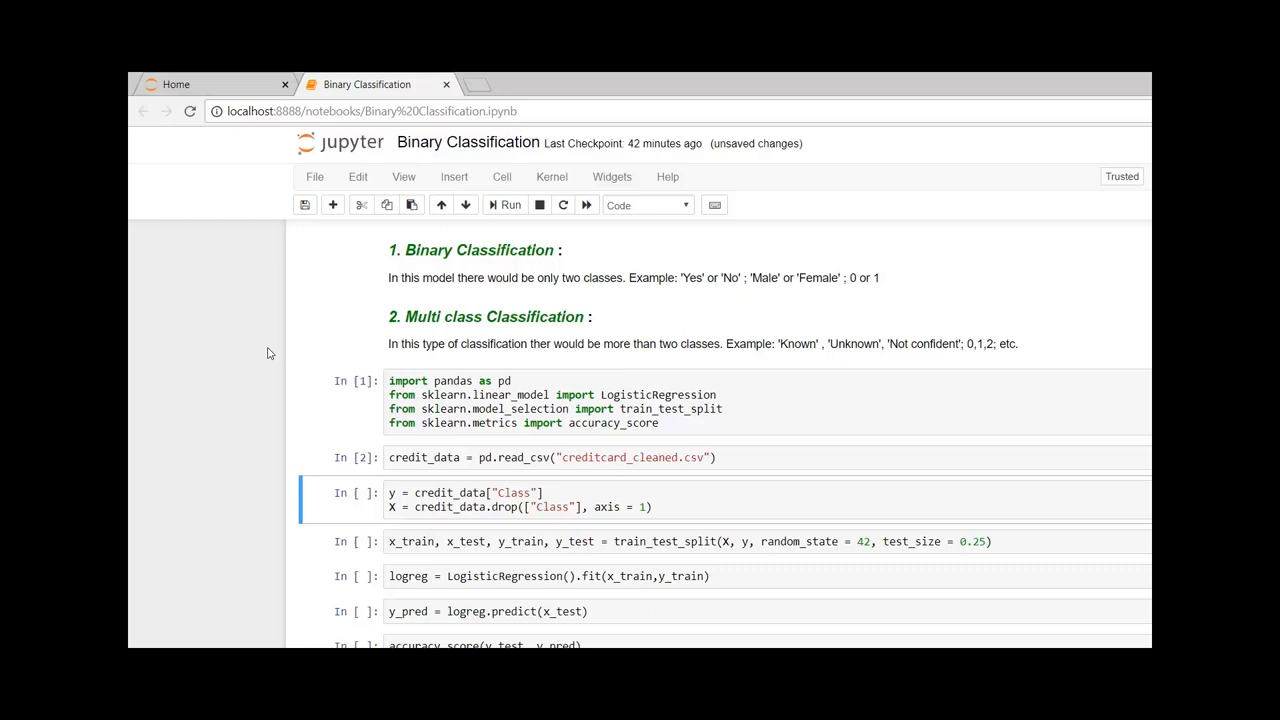
# Split credit_data into Class labels y and features X, then preview y.head() showing zeros
pyautogui.click(512, 204)
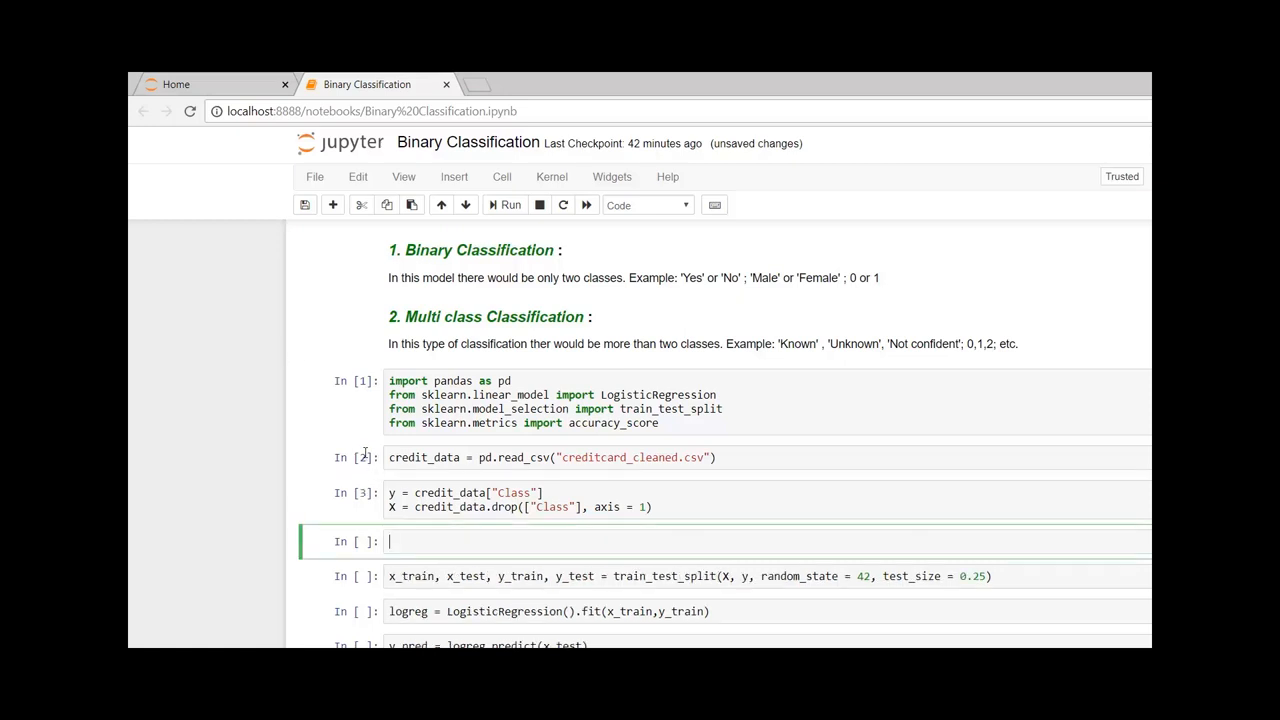
pyautogui.write('y.head')
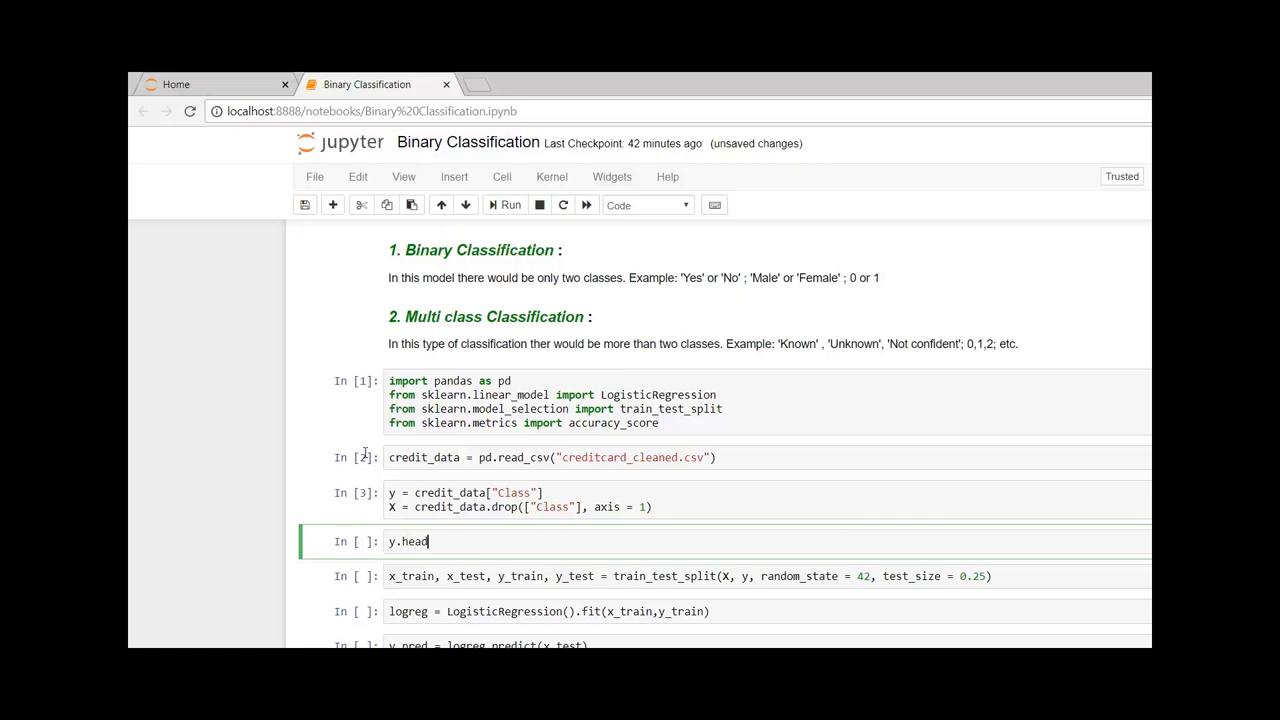
pyautogui.click(510, 204)
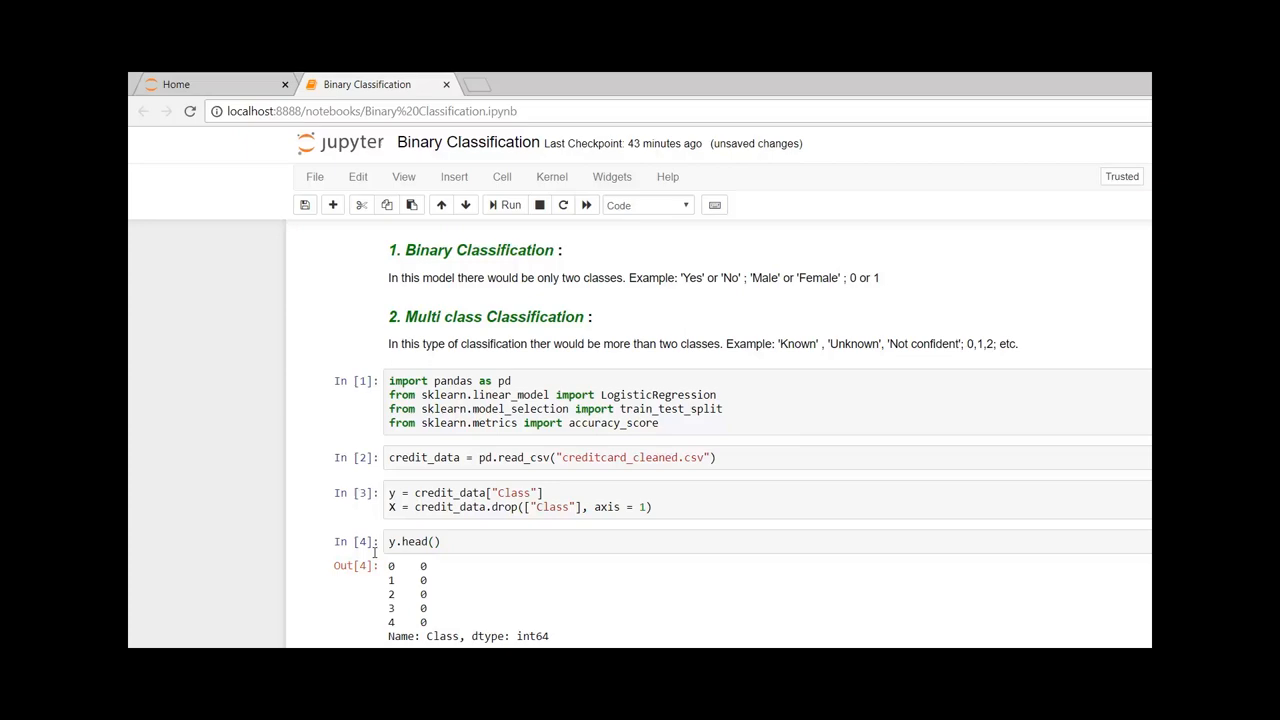
pyautogui.moveTo(1088, 626)
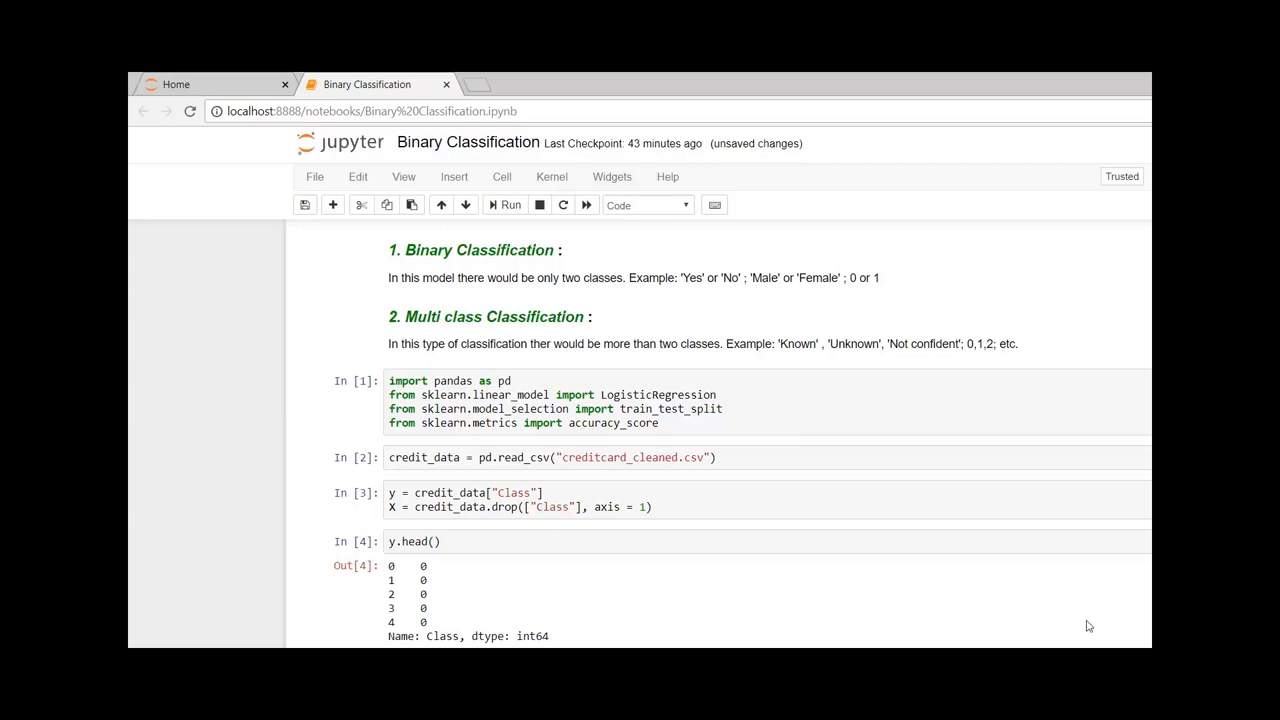
pyautogui.scroll(-3)
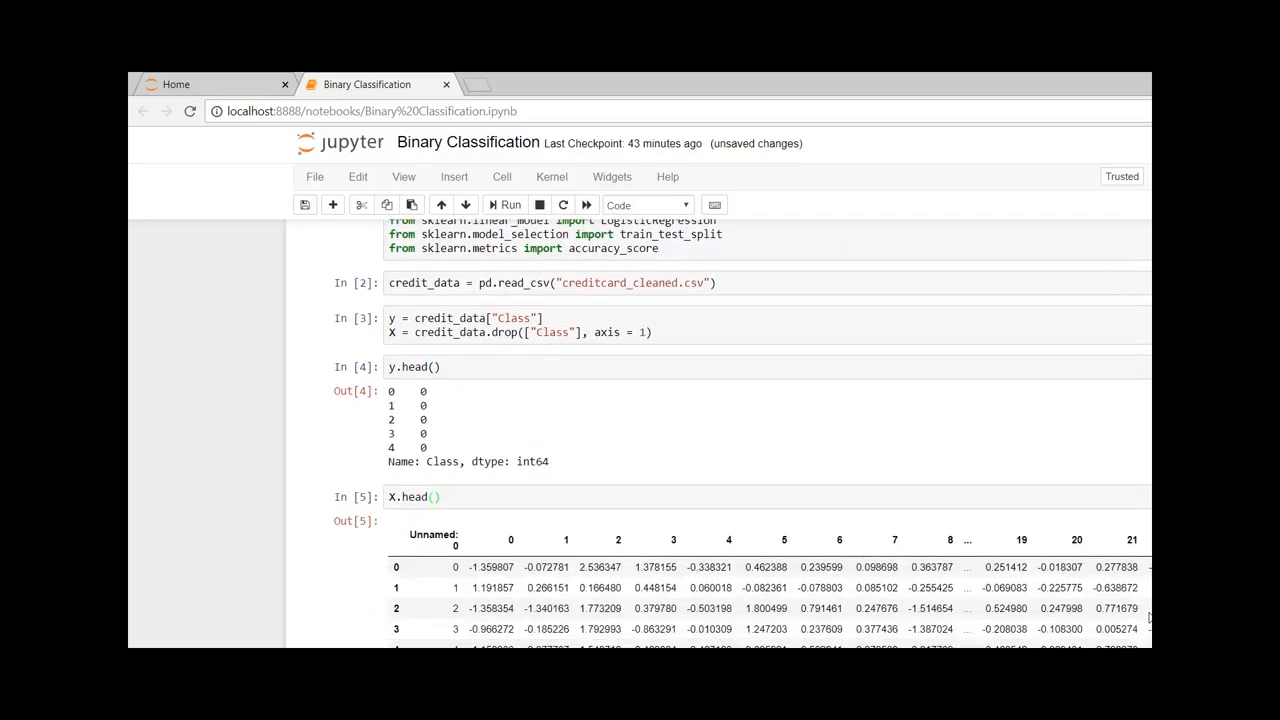
# Scroll down to the X.head() preview and the train_test_split cell
pyautogui.scroll(-3)
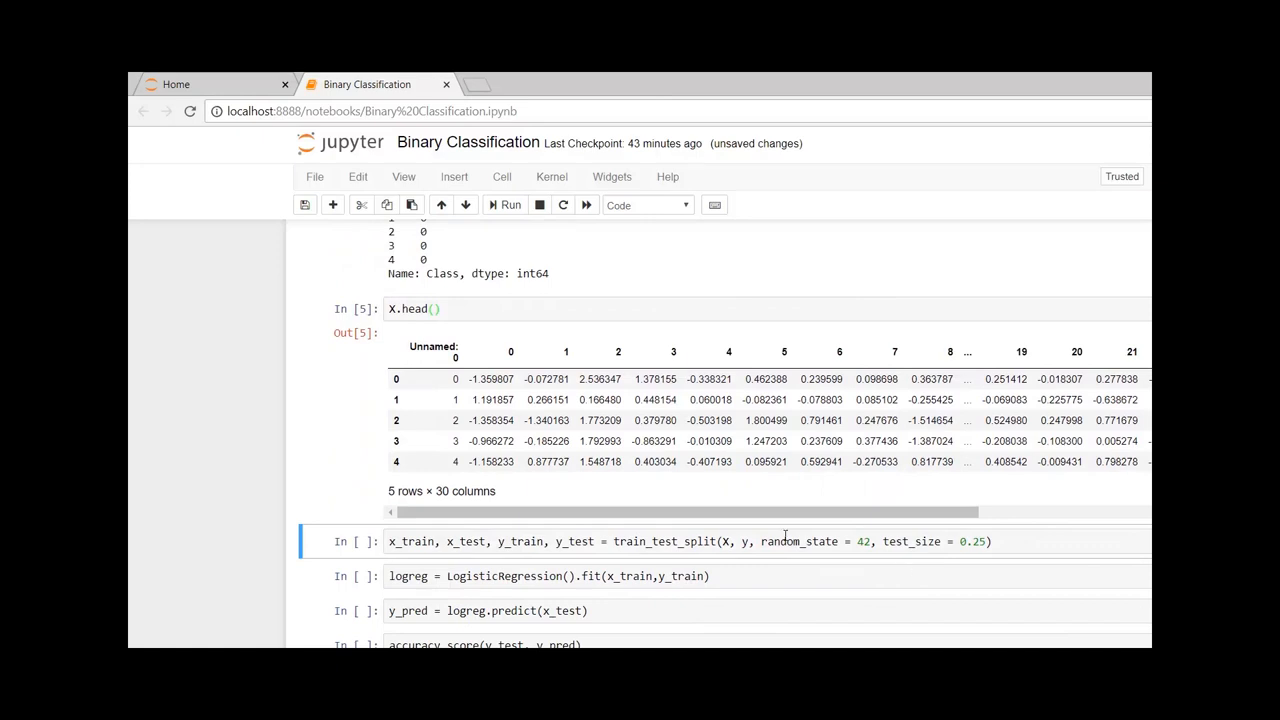
pyautogui.moveTo(252, 464)
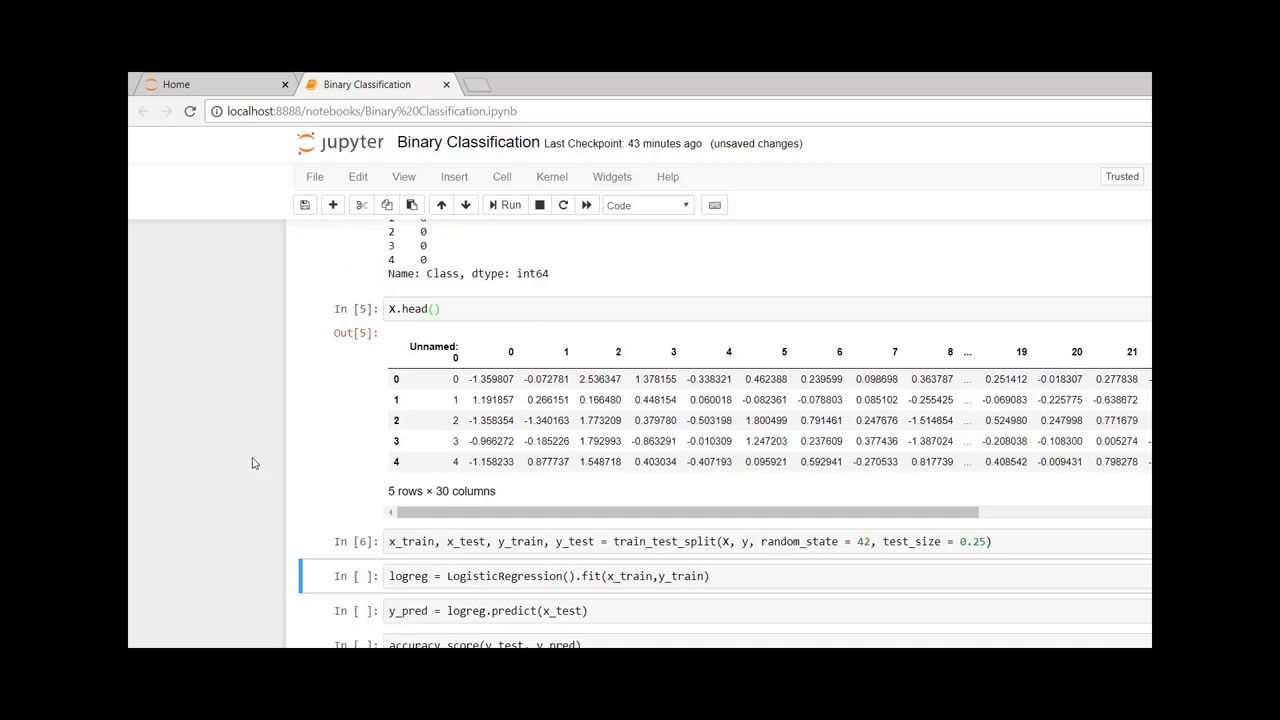
# Fit LogisticRegression on the training data and predict labels for the test set
pyautogui.click(510, 204)
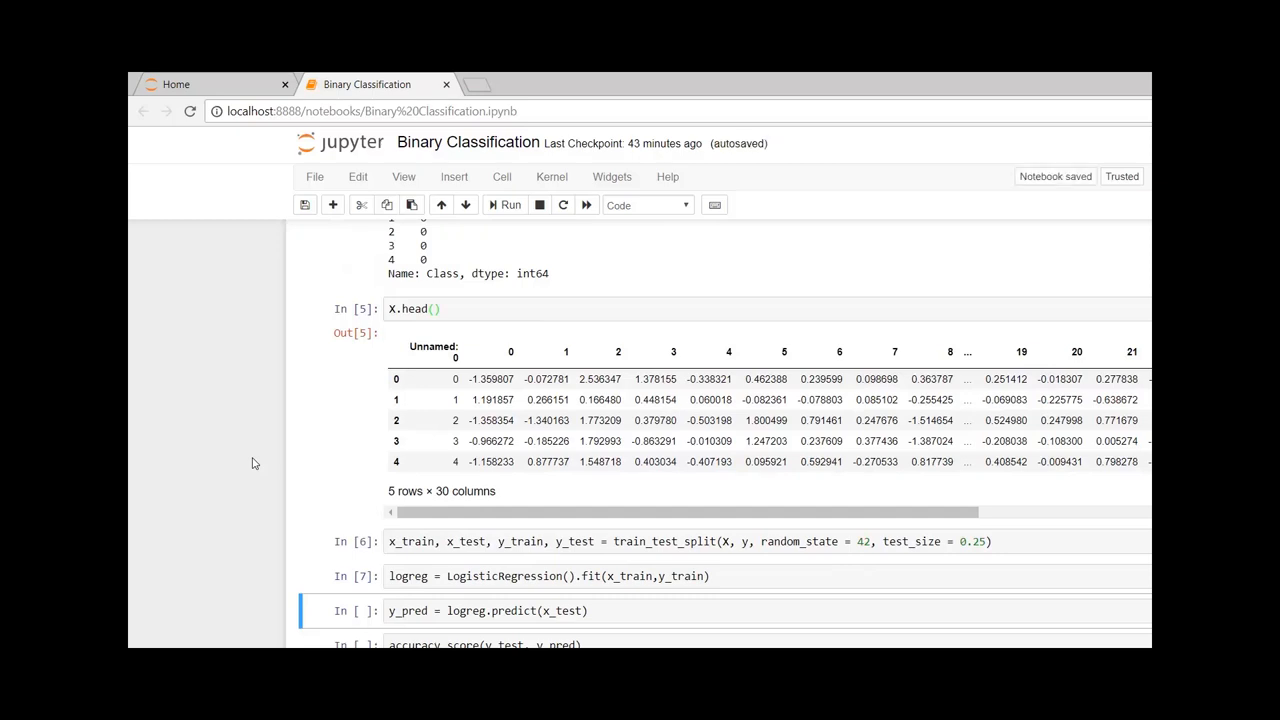
pyautogui.click(510, 204)
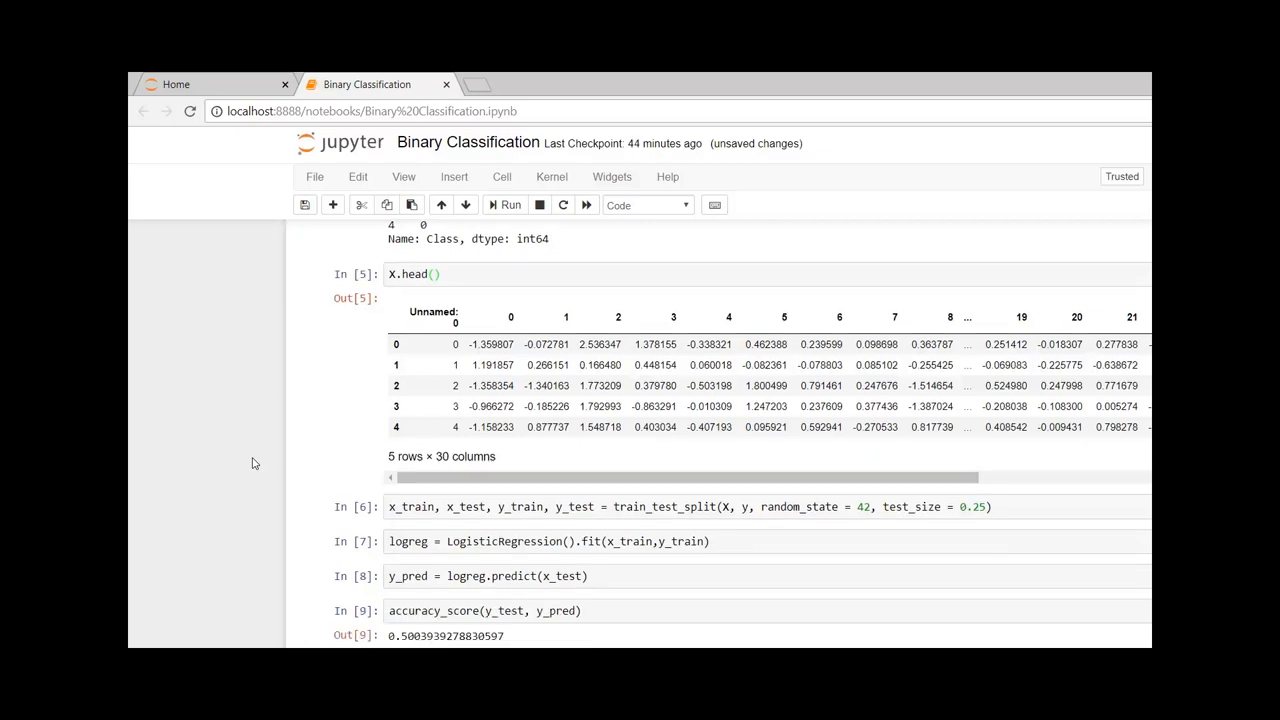
pyautogui.moveTo(266, 556)
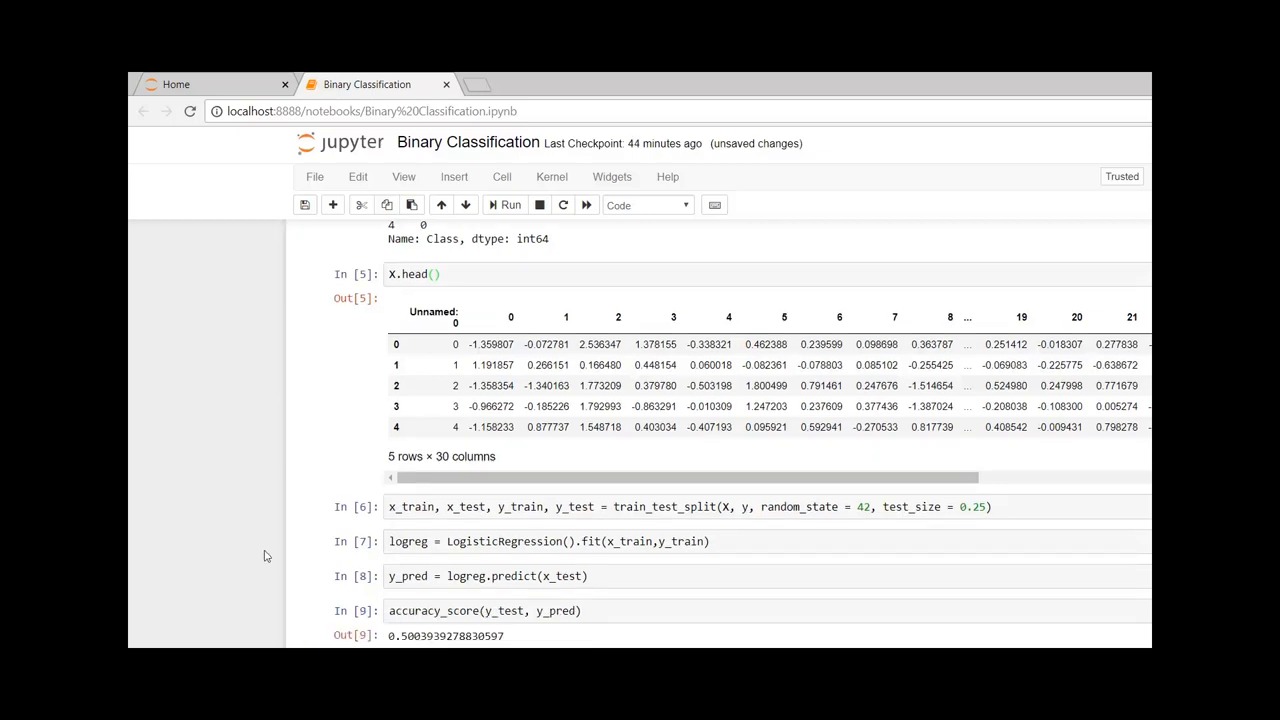